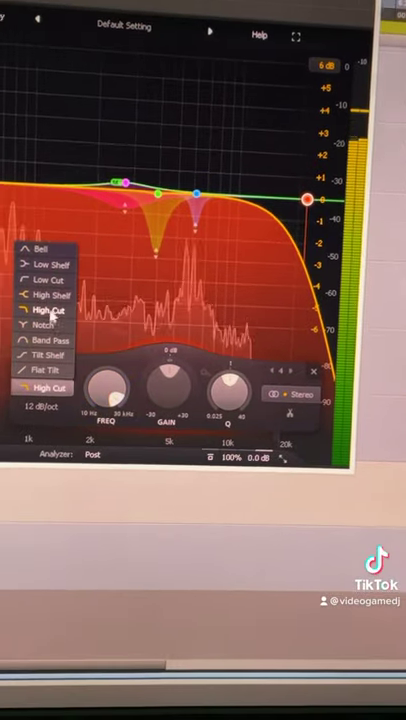
- Change band 4's shape from High Cut to High Shelf
{"action": "left_click", "coordinate": [46, 288]}
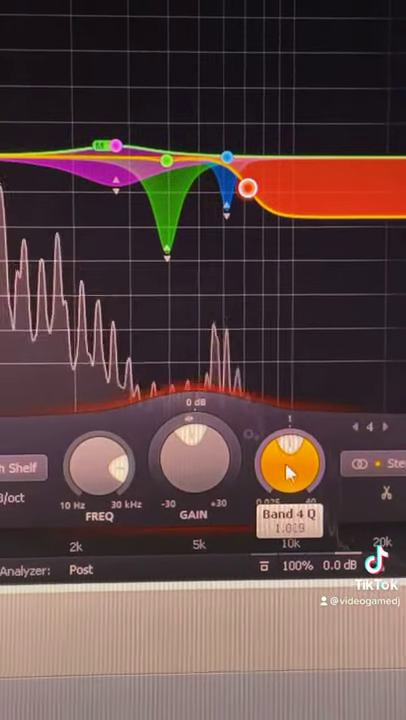
- Raise the high shelf's Q to about 8.288 and shift its frequency to roughly 9044 Hz
{"action": "left_click_drag", "start_coordinate": [288, 464], "coordinate": [288, 430]}
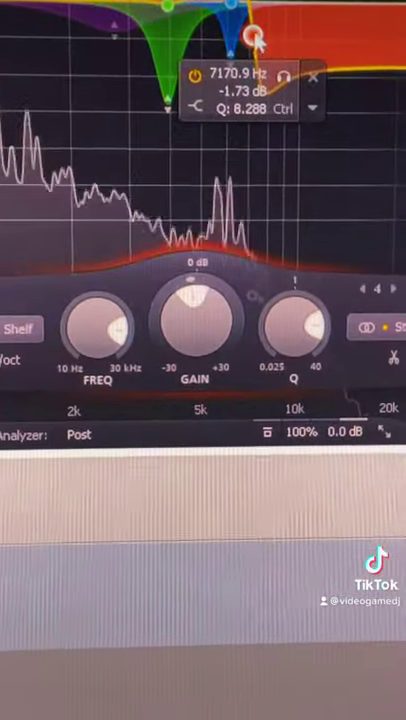
{"action": "left_click_drag", "start_coordinate": [256, 36], "coordinate": [246, 46]}
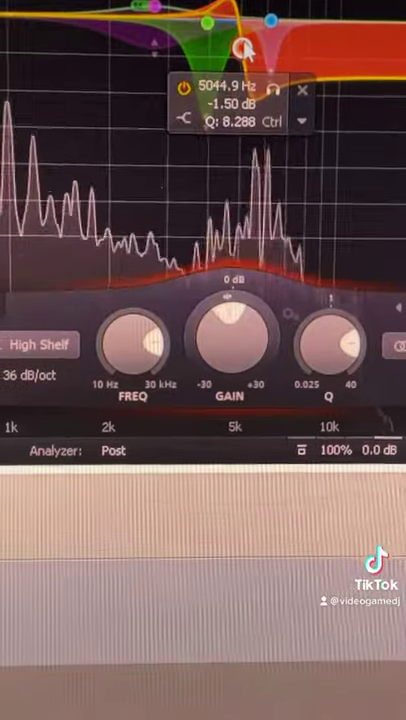